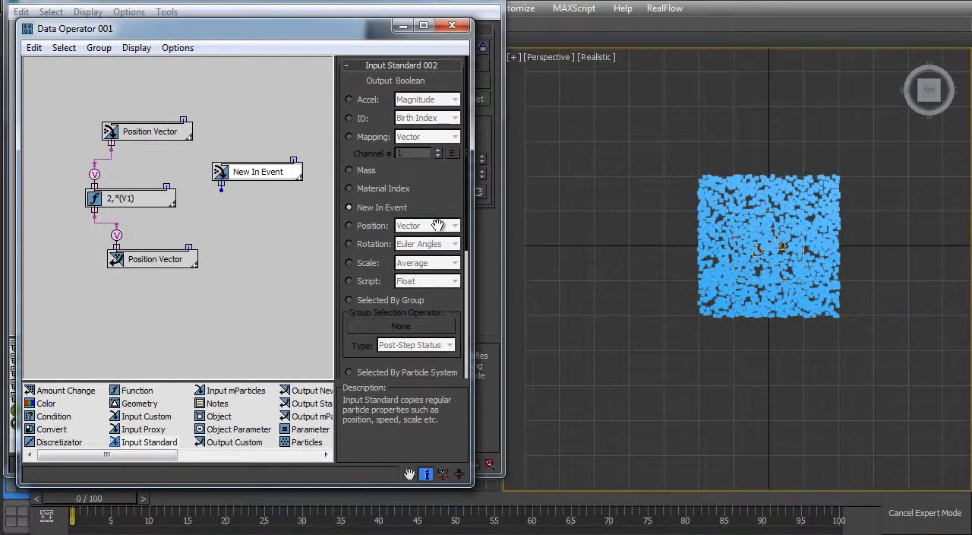
mouse_move(408, 212)
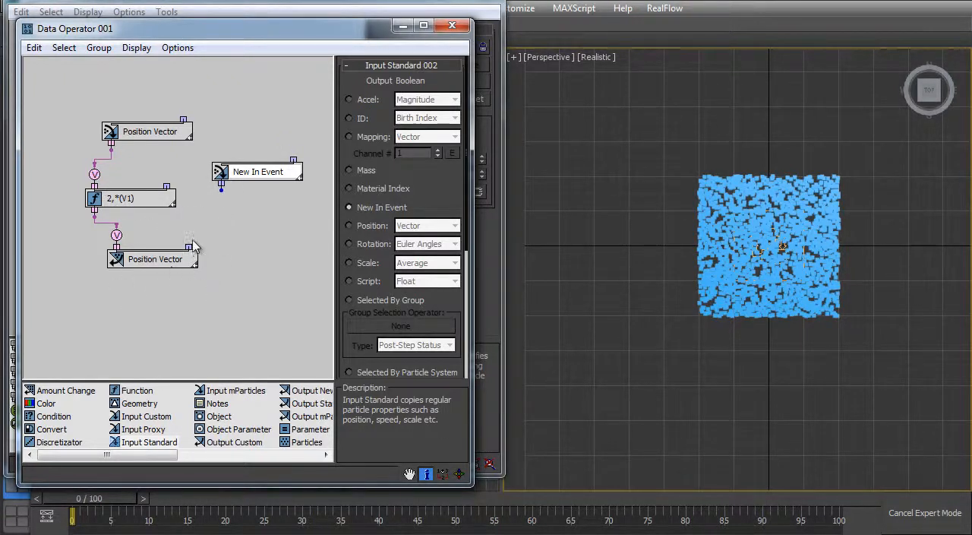
mouse_move(216, 205)
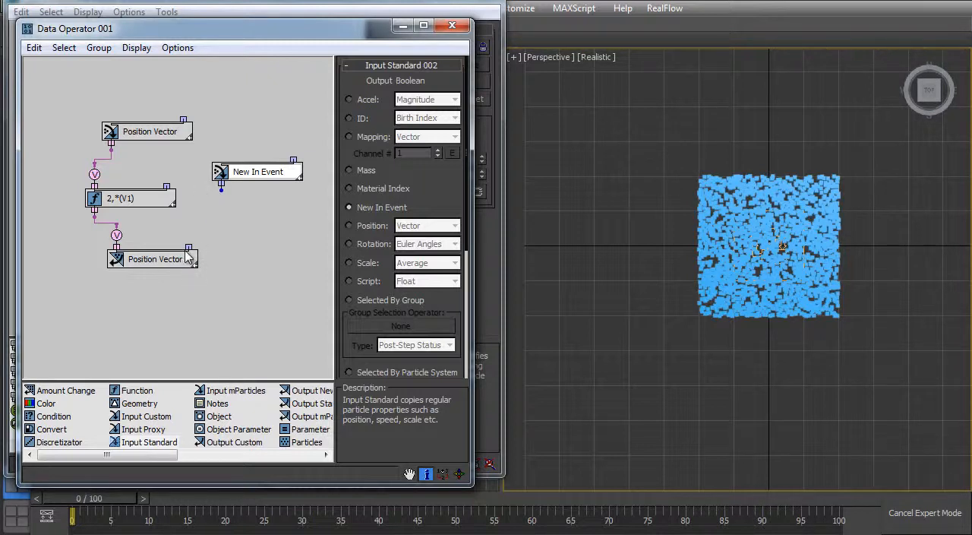
mouse_move(224, 203)
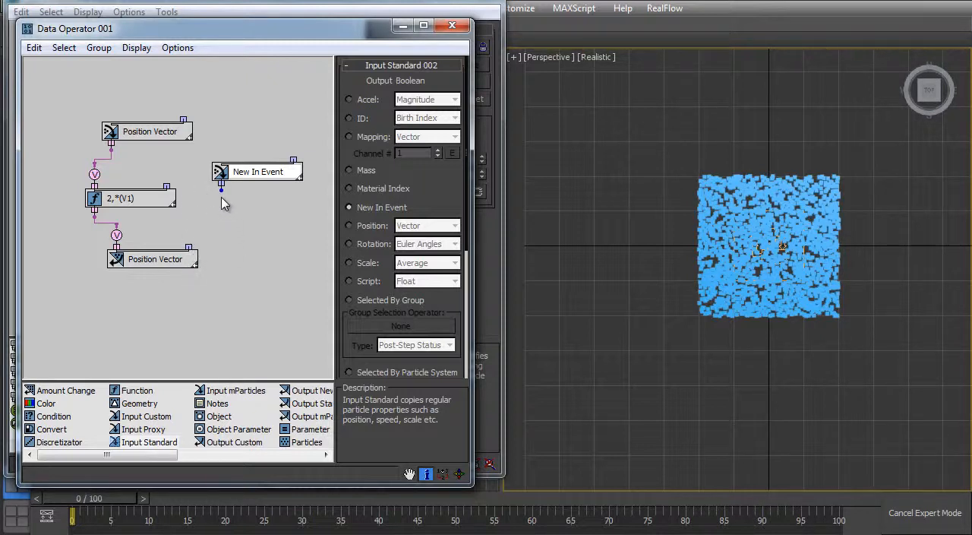
mouse_move(240, 201)
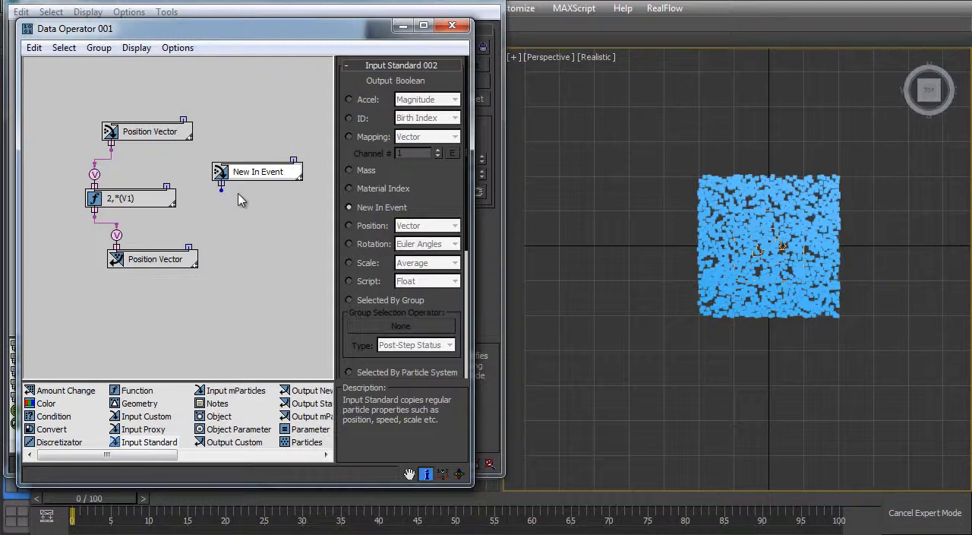
mouse_move(139, 243)
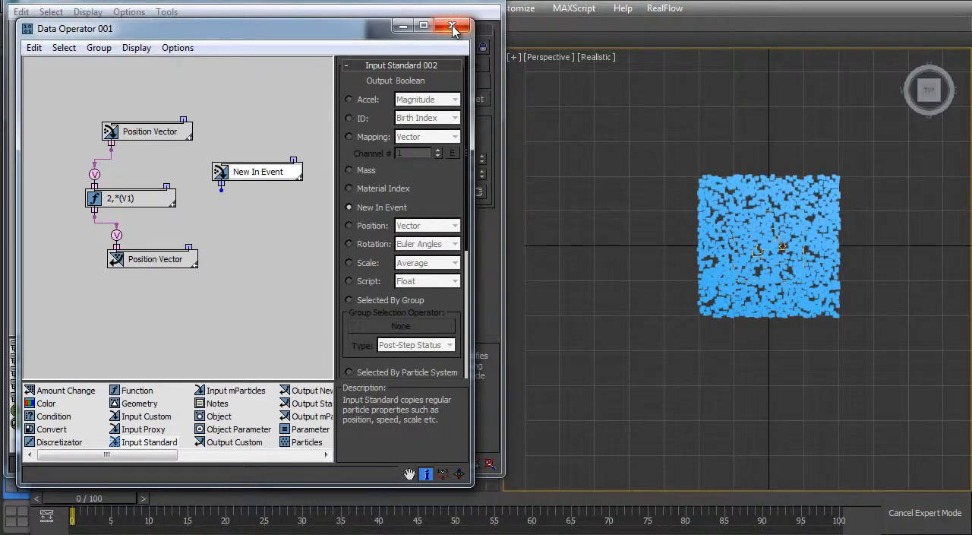
Close the Data Operator editor, re-enable the operator and inspect its Position Vector and doubling nodes
click(452, 24)
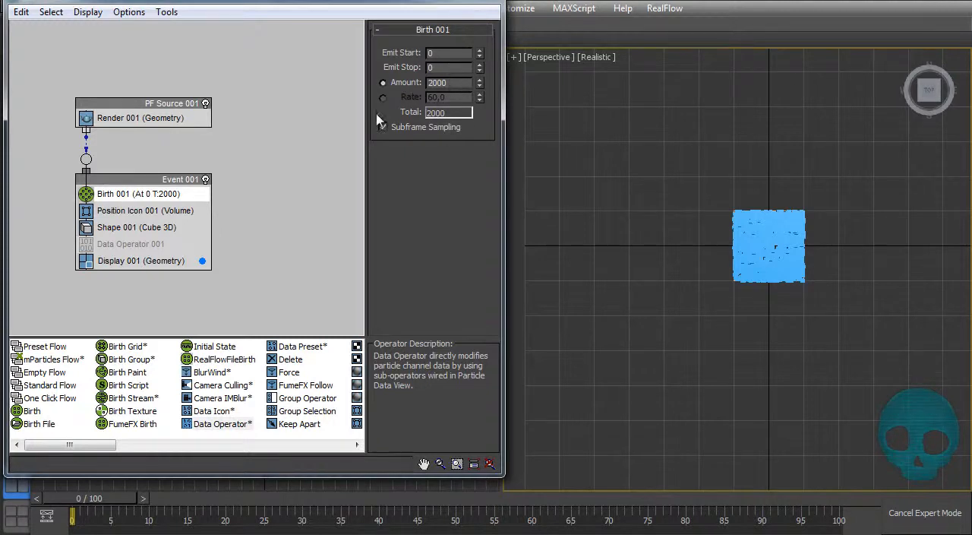
click(146, 210)
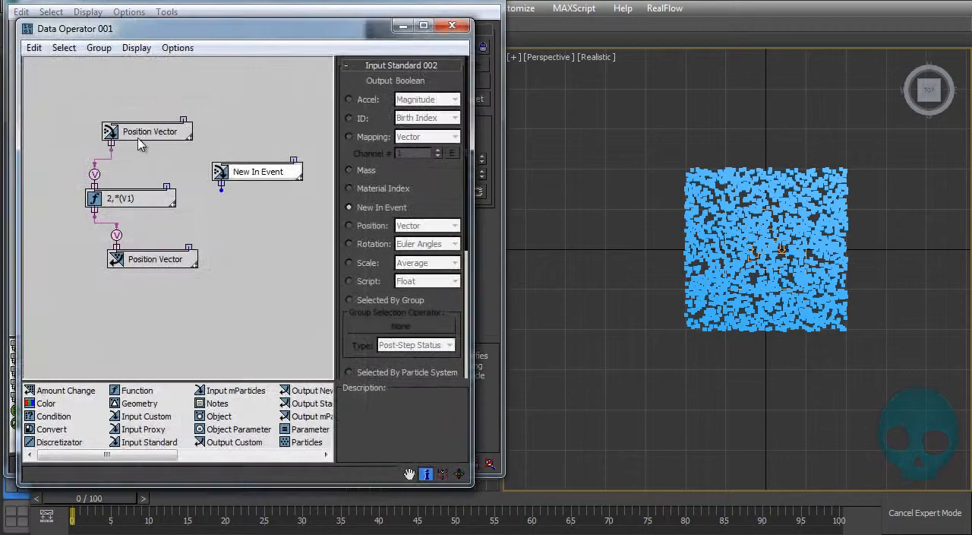
click(130, 197)
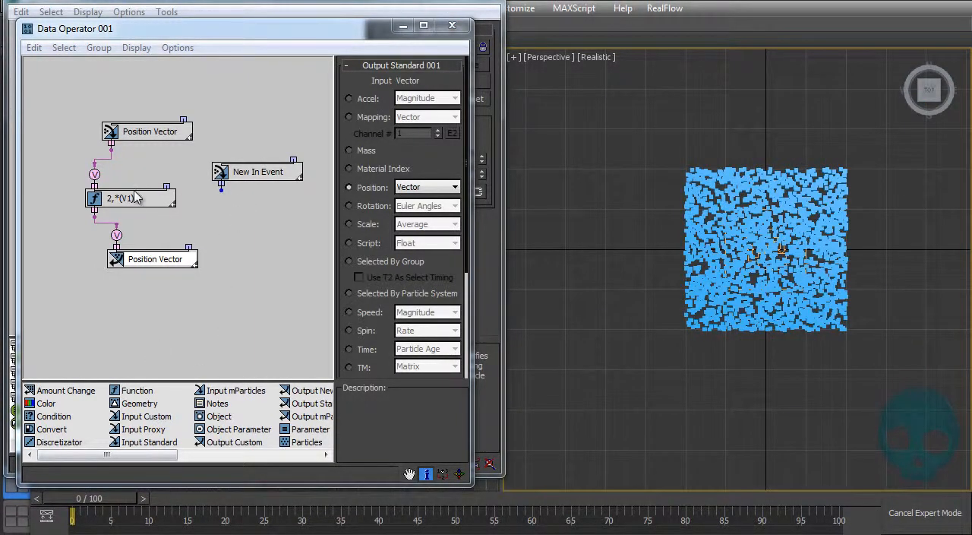
click(124, 197)
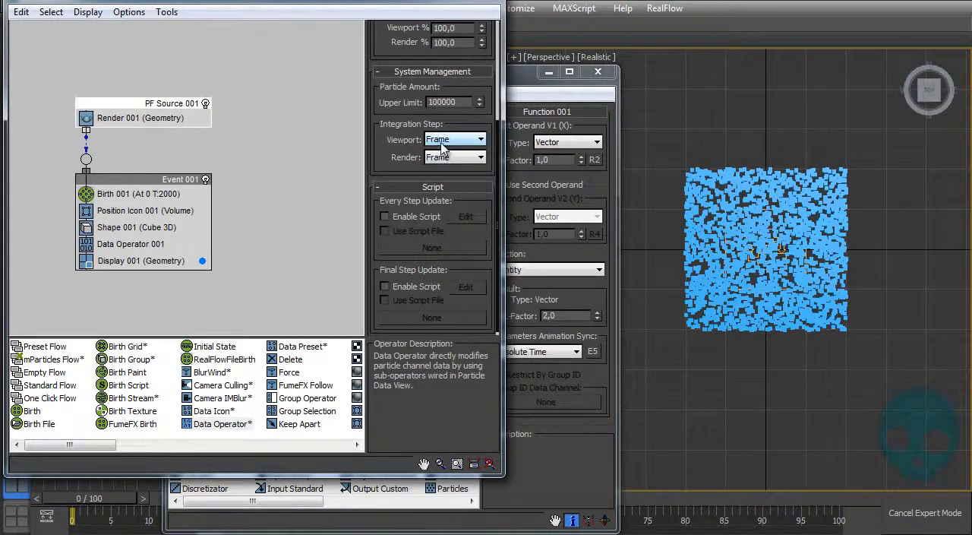
Set PF Source 001's viewport integration step to Half Frame and reopen Data Operator 001
click(477, 140)
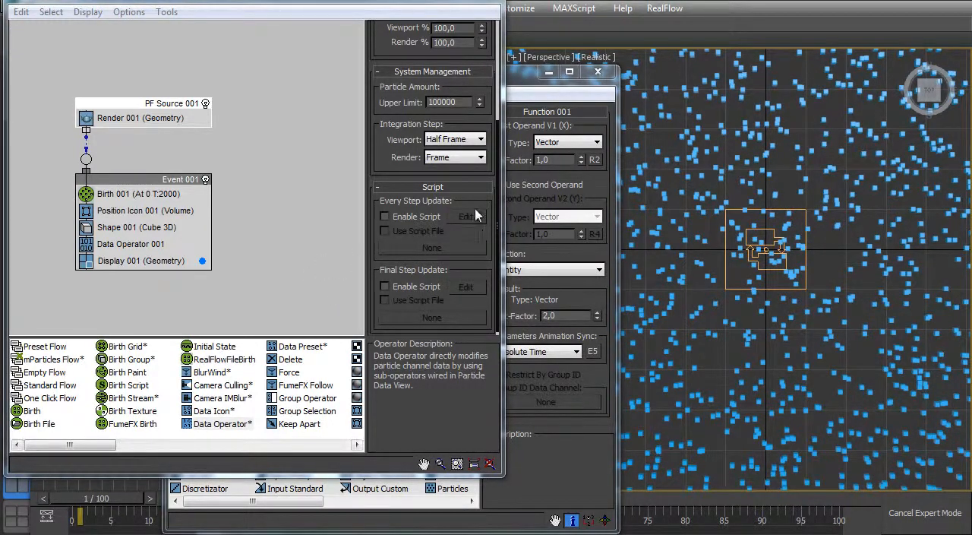
click(479, 140)
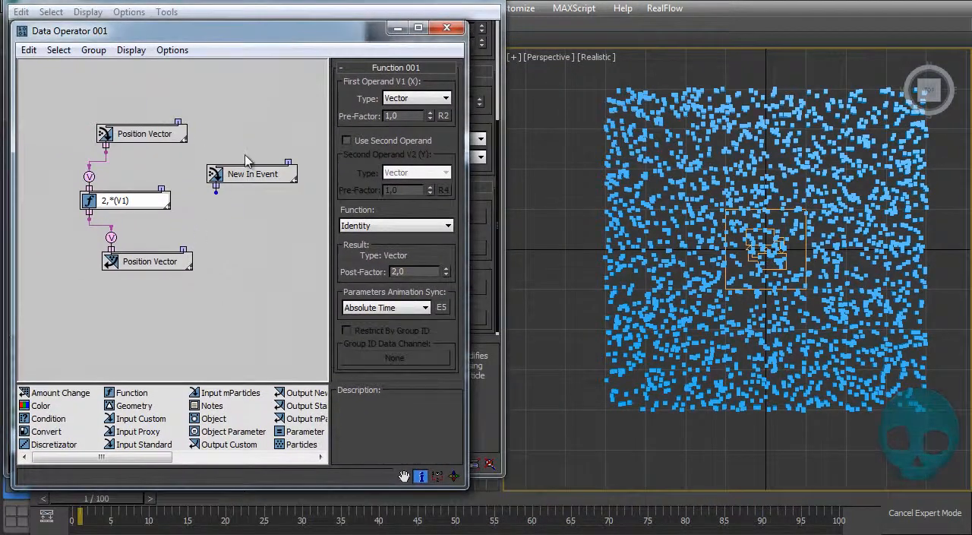
Delete the New In Event node and return the viewport integration step to Frame
click(253, 173)
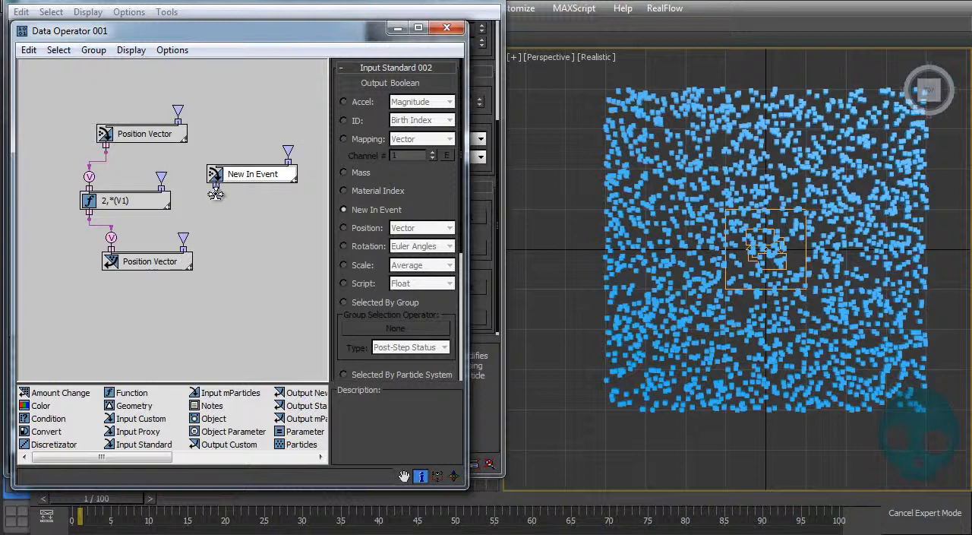
click(252, 173)
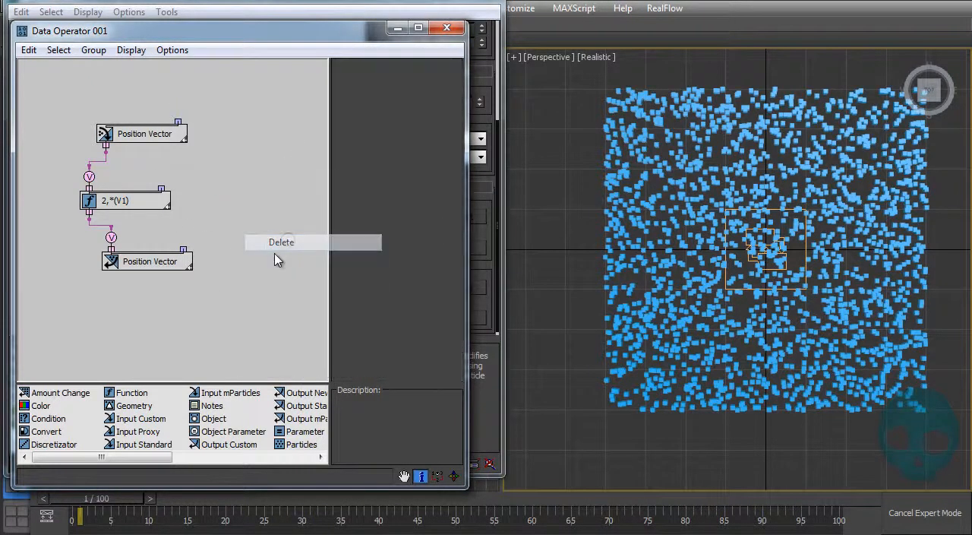
mouse_move(135, 450)
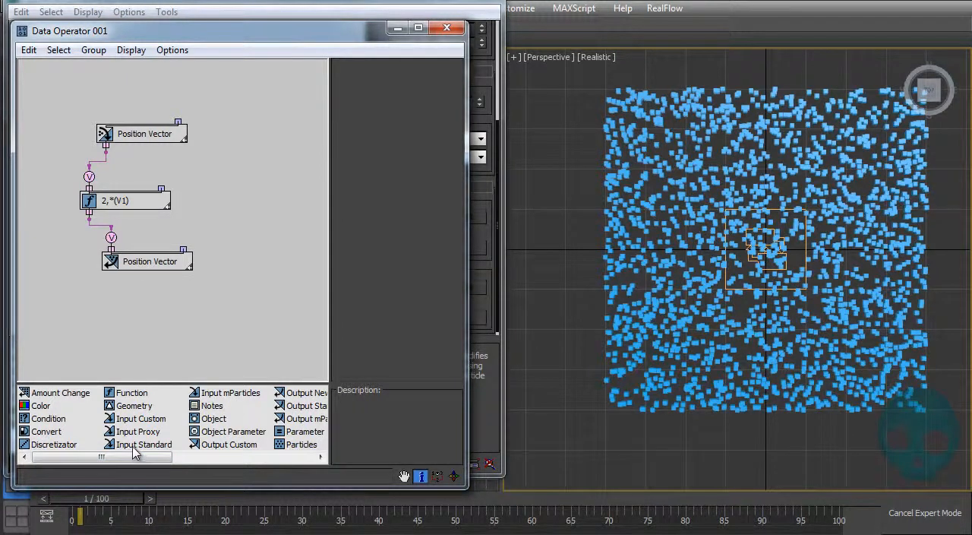
click(143, 444)
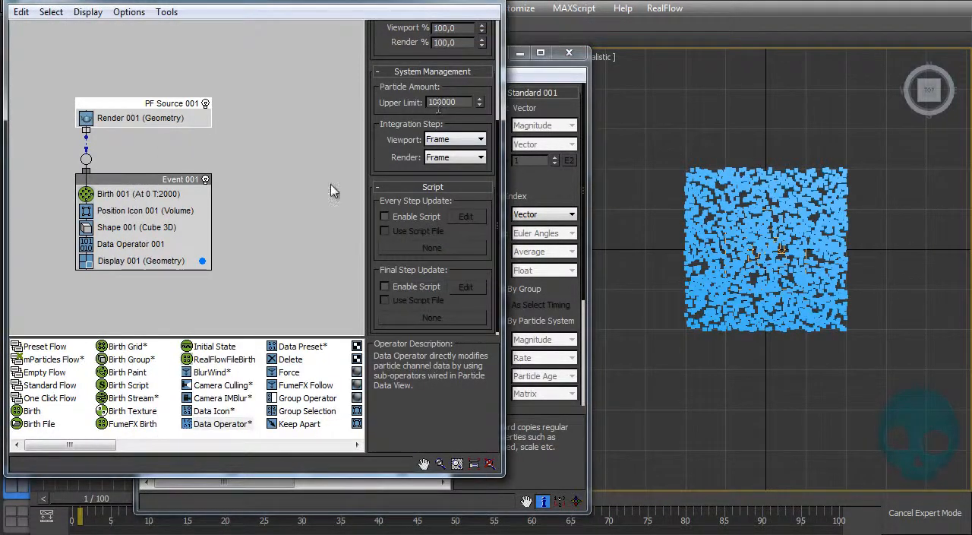
mouse_move(543, 78)
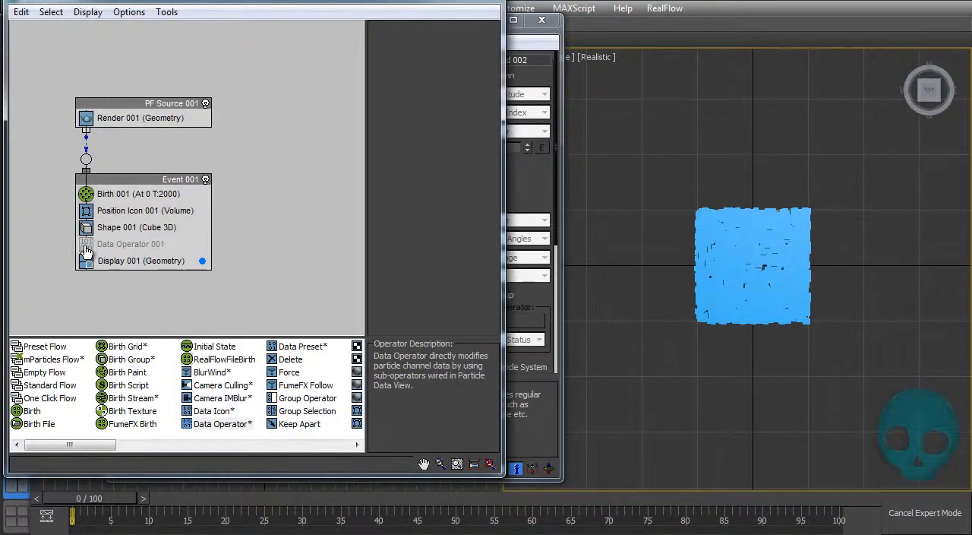
Turn Data Operator 001 back on in Event 001 and open its node graph
click(85, 243)
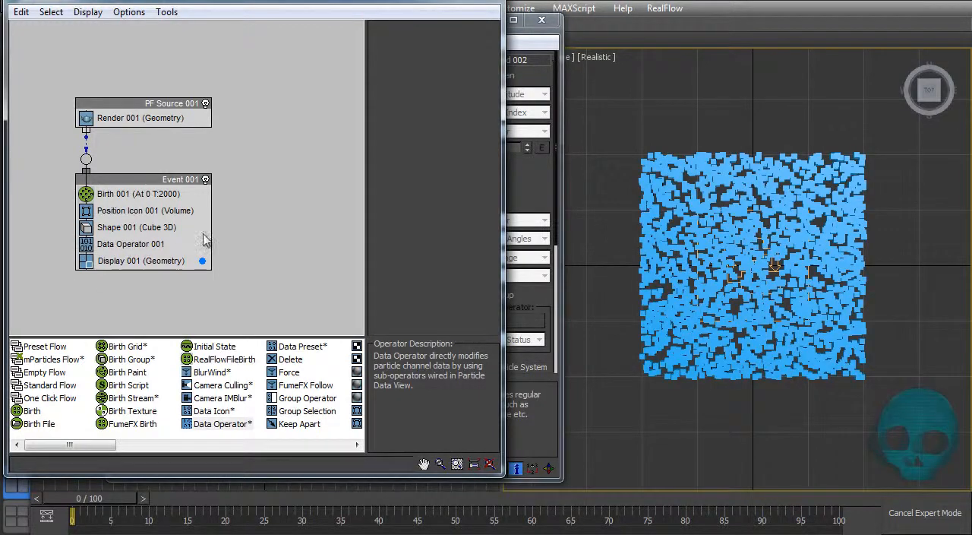
double_click(131, 243)
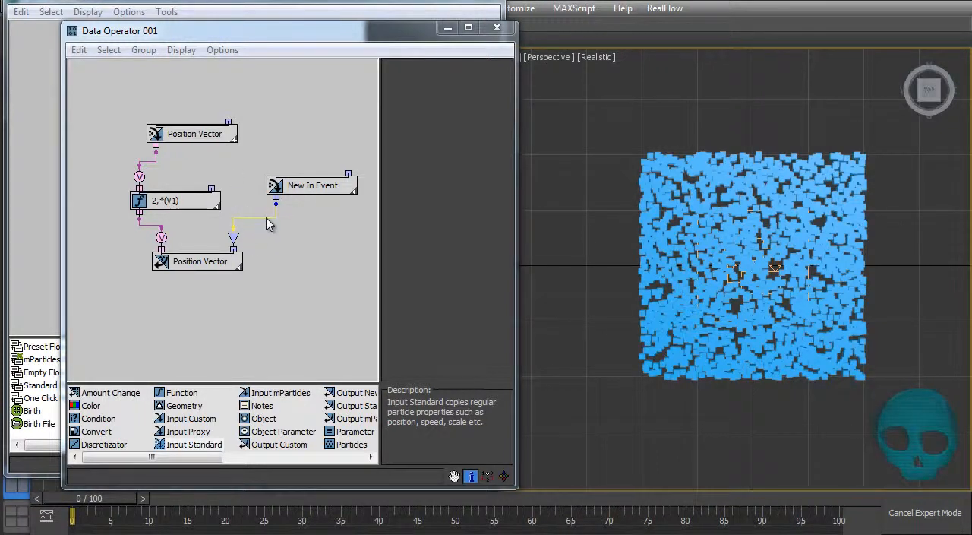
Add a Particle Age input feeding a Greater Than 0 Condition wired to the output Position Vector
click(312, 186)
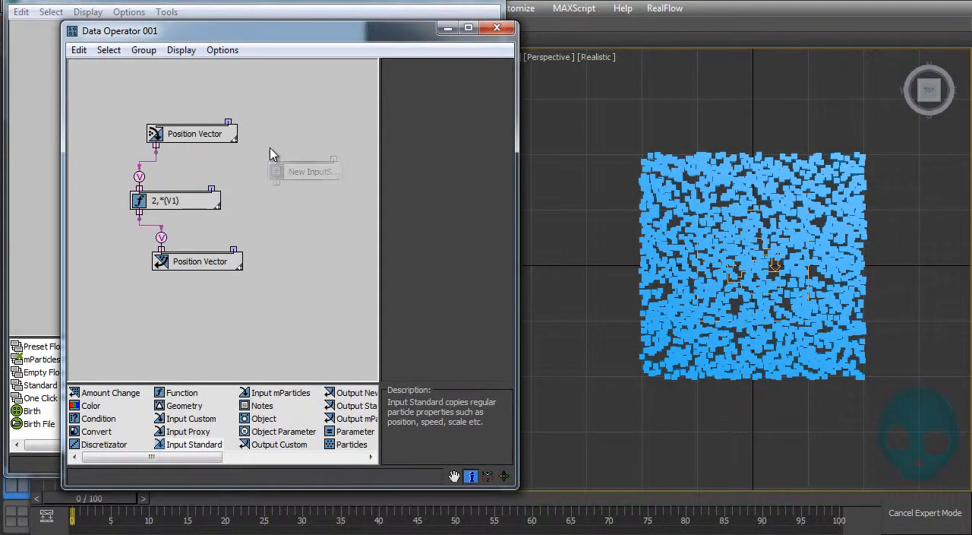
click(310, 167)
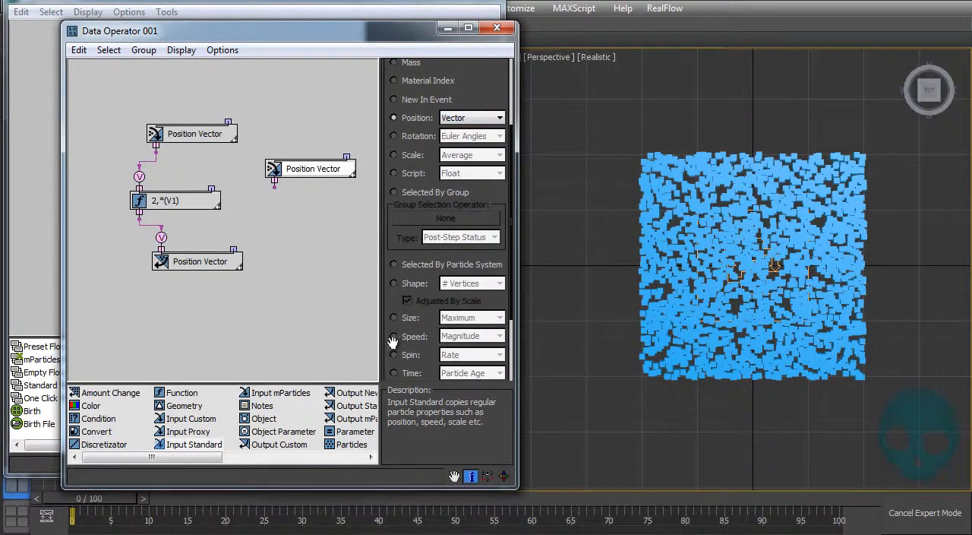
scroll(down, 3)
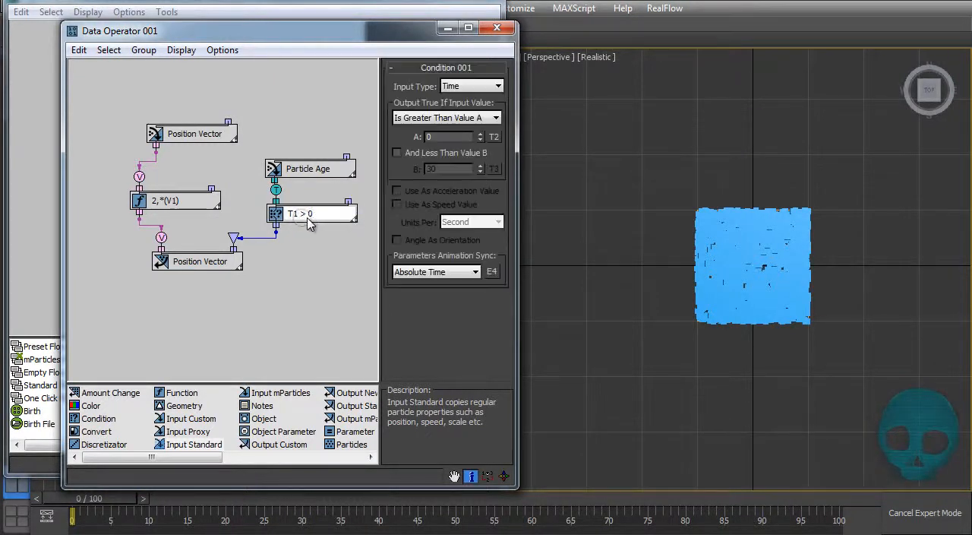
drag(307, 169, 311, 118)
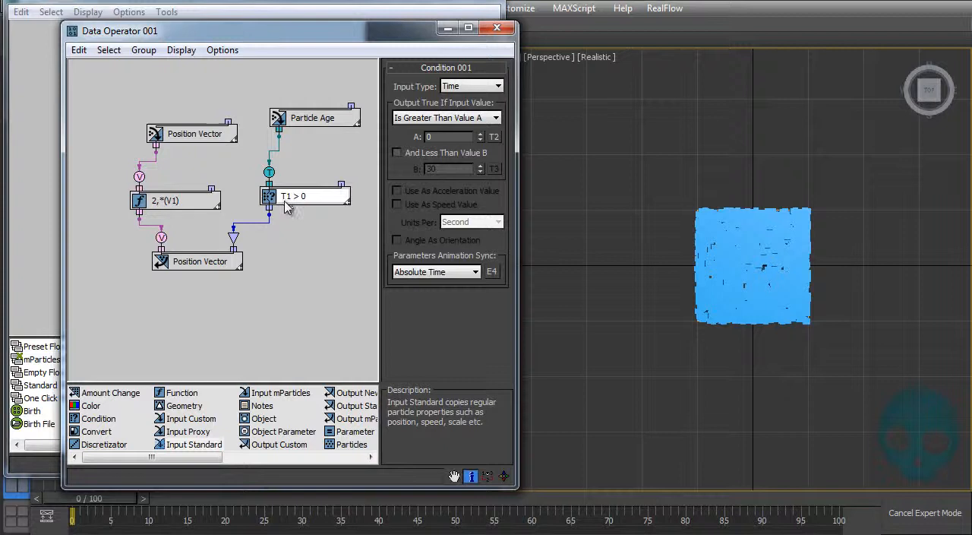
mouse_move(296, 205)
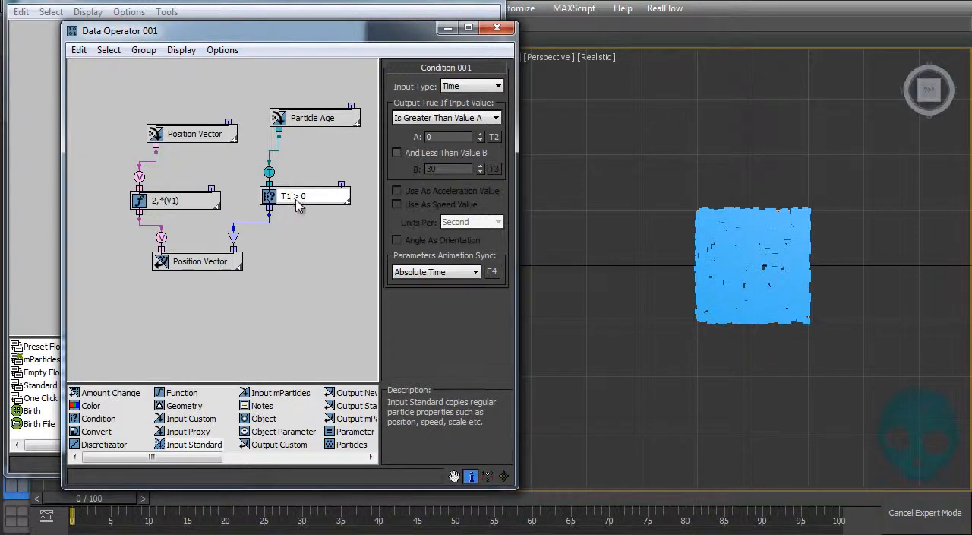
mouse_move(304, 209)
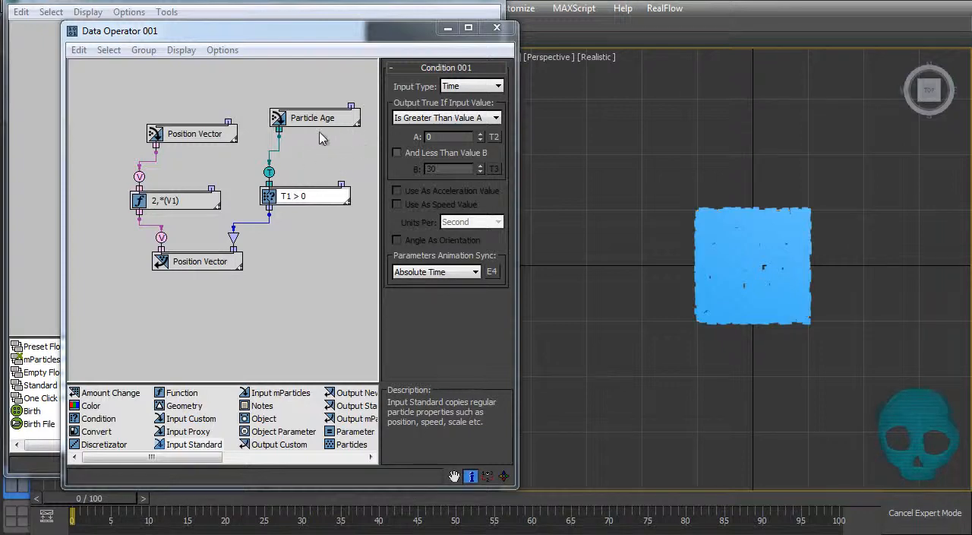
right_click(313, 118)
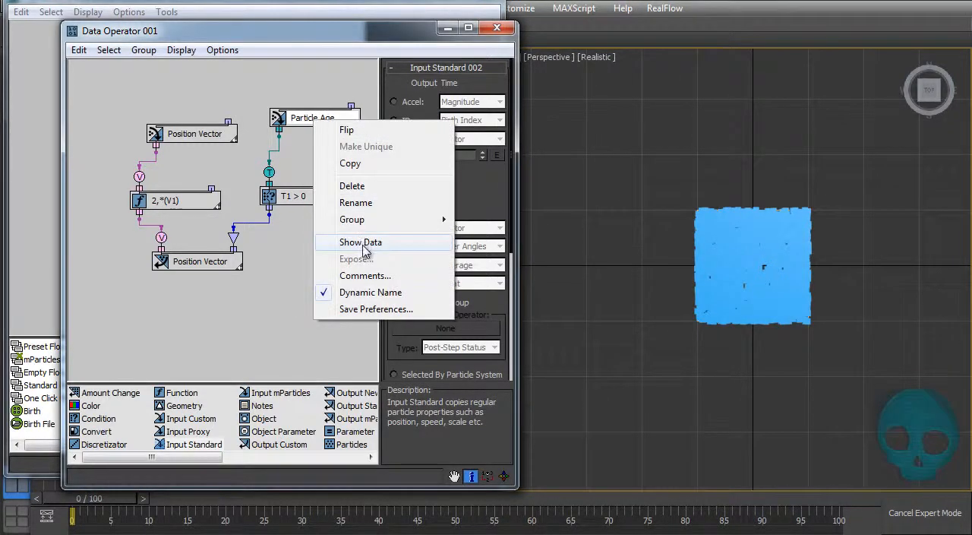
Show the Particle Age data values and step the animation through frames 1 and 2
click(361, 242)
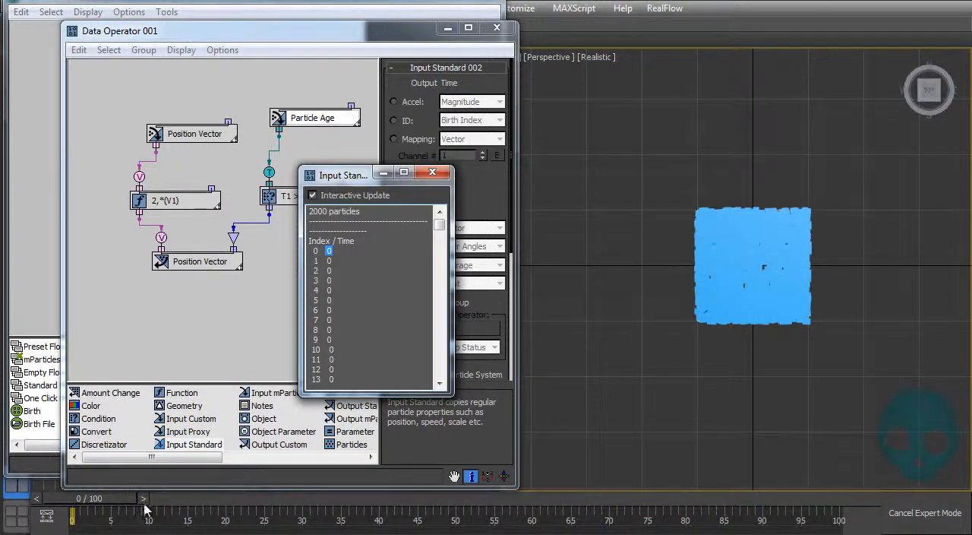
click(143, 498)
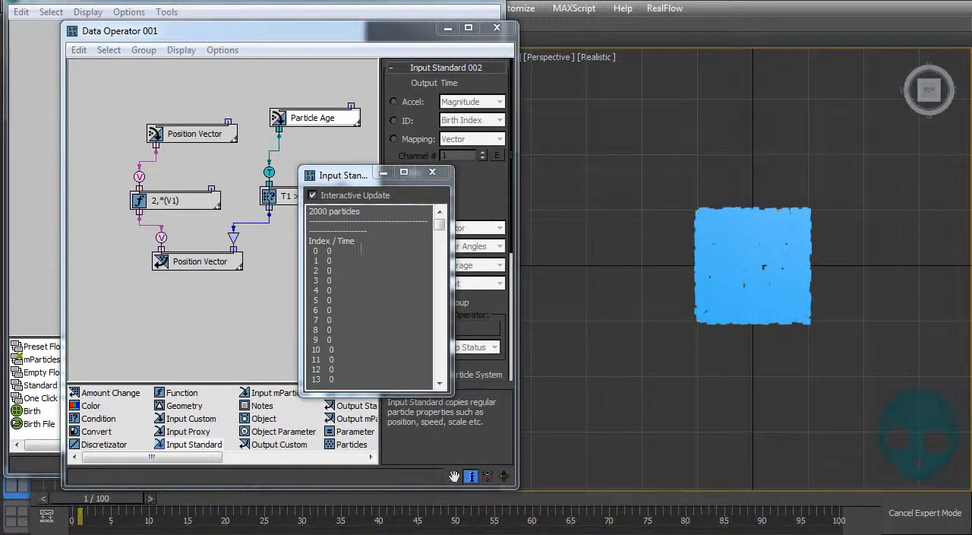
mouse_move(79, 50)
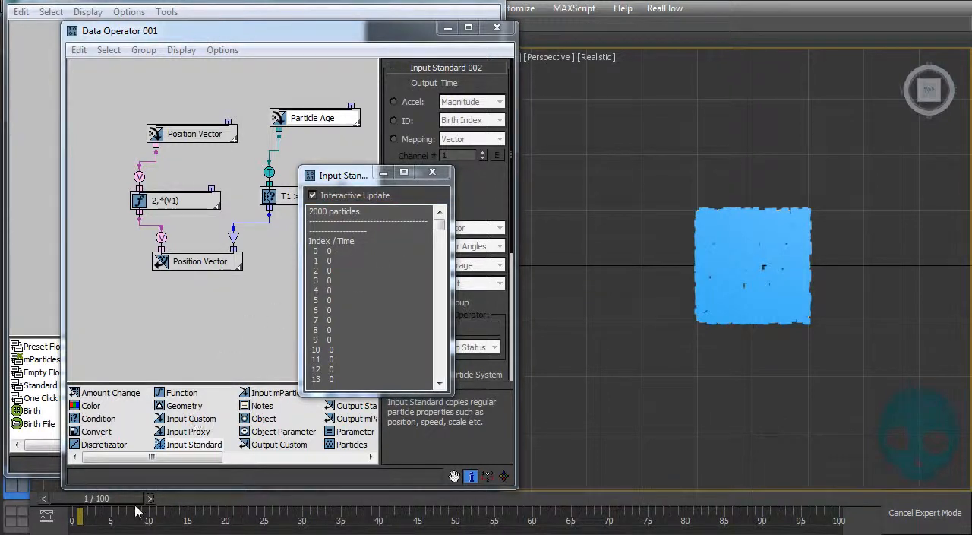
mouse_move(168, 509)
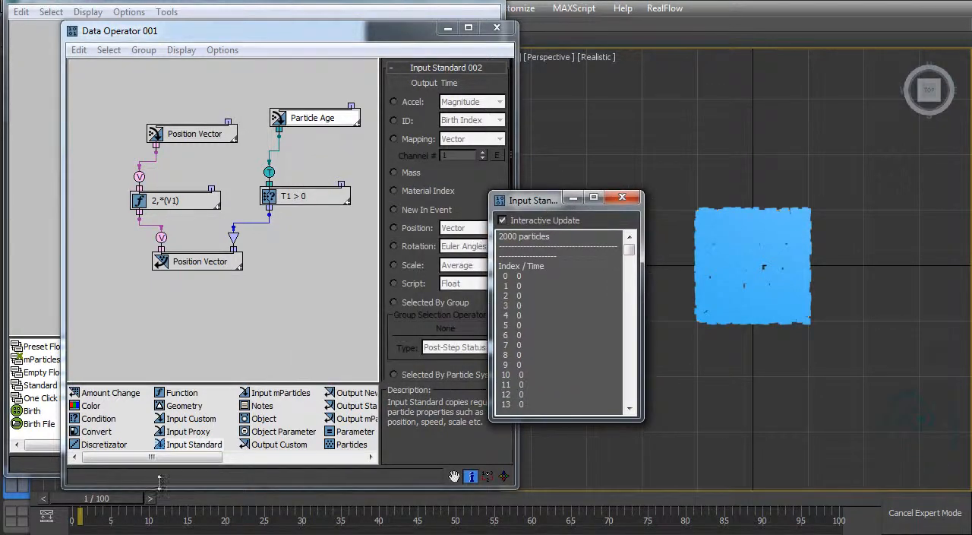
click(158, 494)
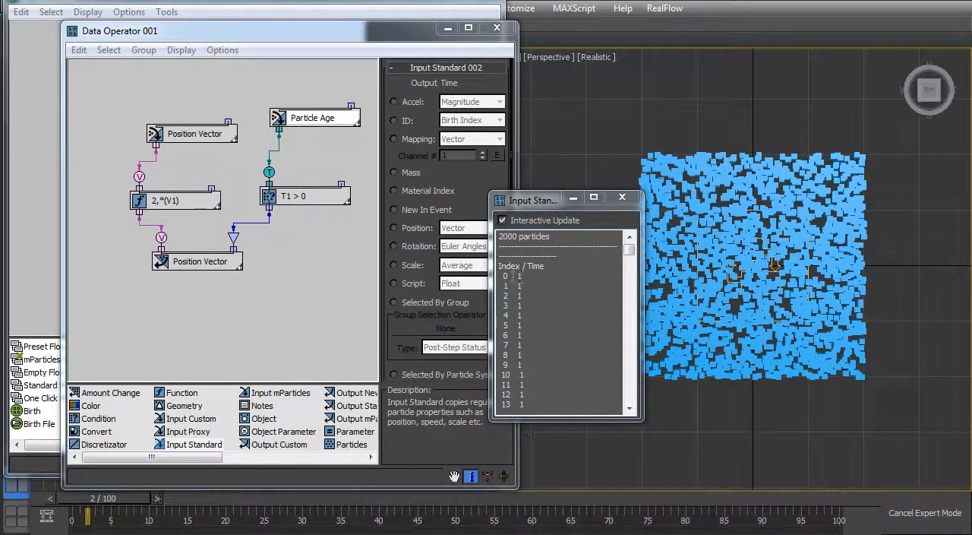
click(158, 498)
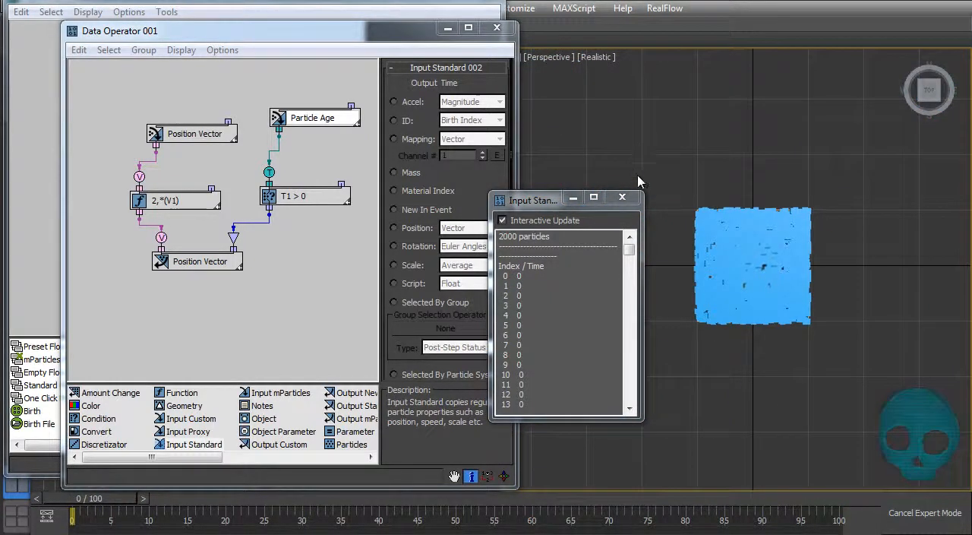
Set the Condition's Value A to 5 and scrub to frame 6 to test the age threshold
click(623, 197)
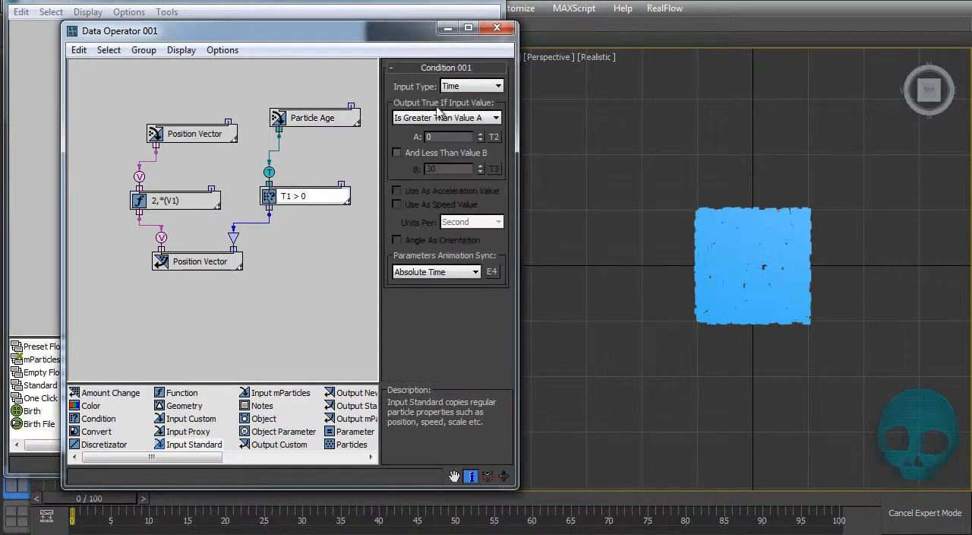
click(448, 137)
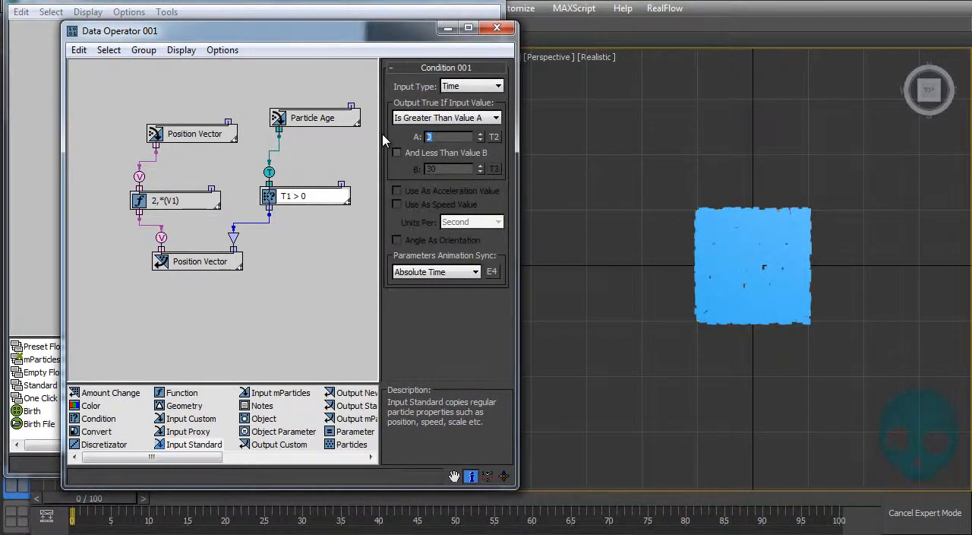
text(5)
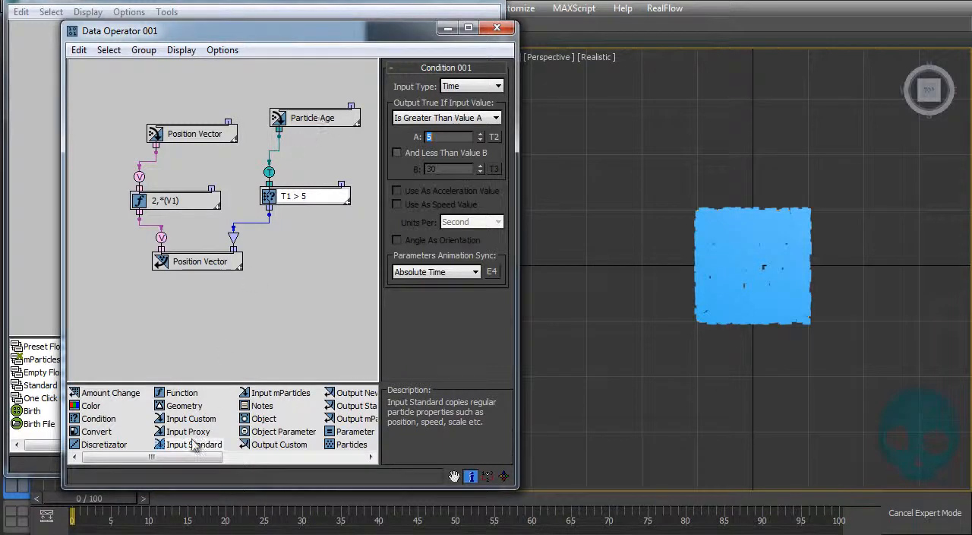
click(158, 497)
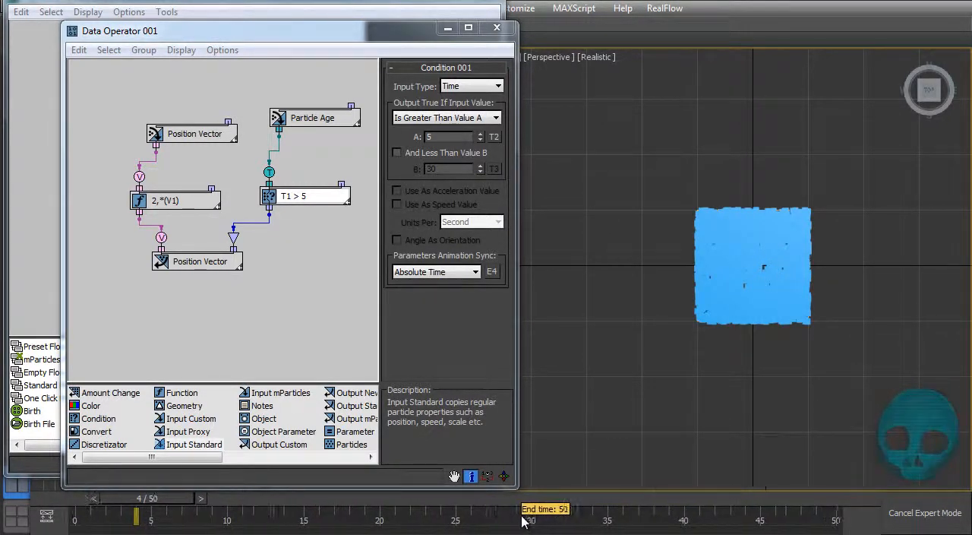
drag(135, 516, 106, 517)
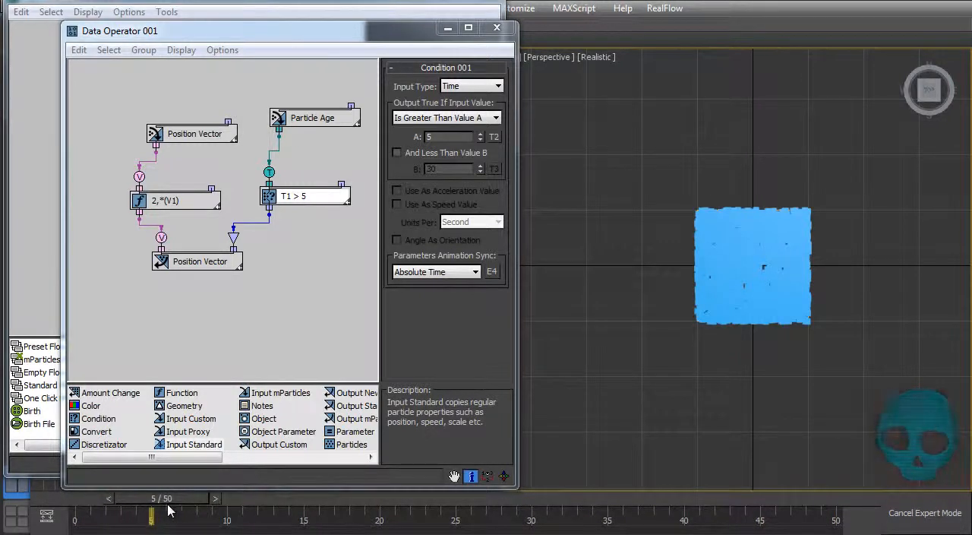
click(216, 498)
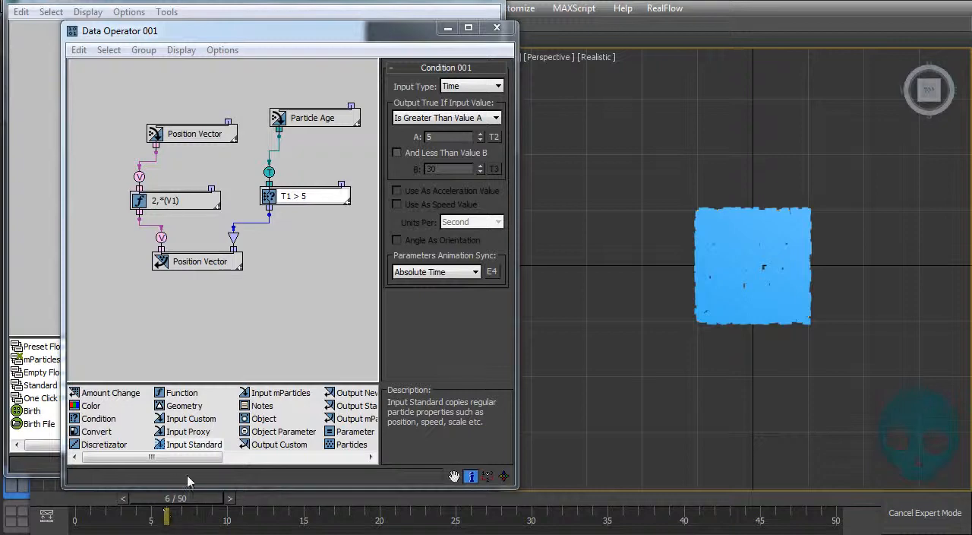
Show each particle's age data, add an 'And Less Than Value B' of 7, and scrub frames to test
right_click(311, 117)
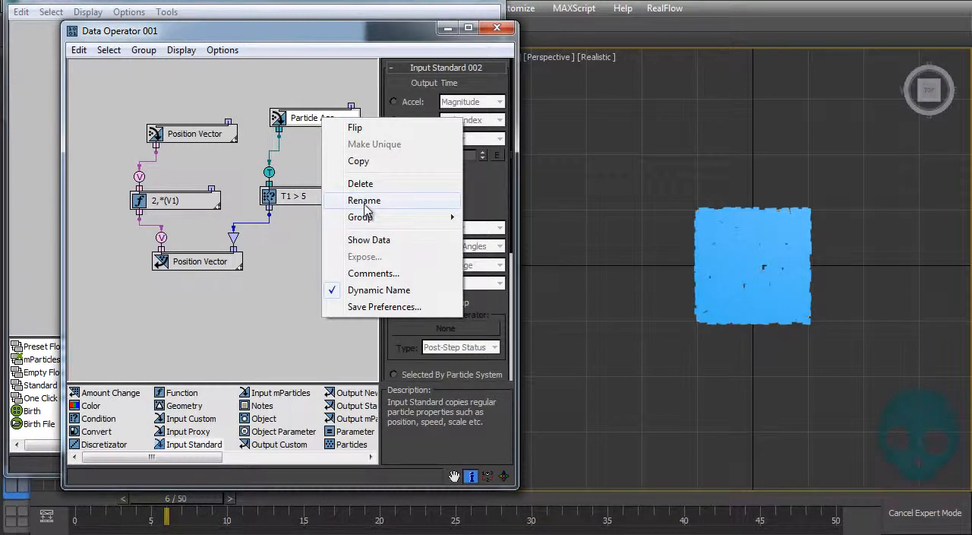
click(369, 240)
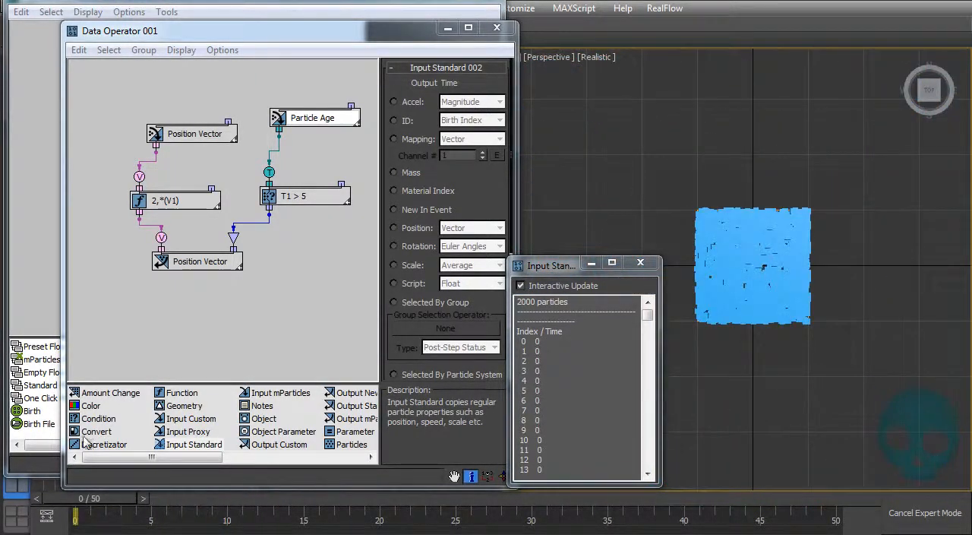
click(304, 196)
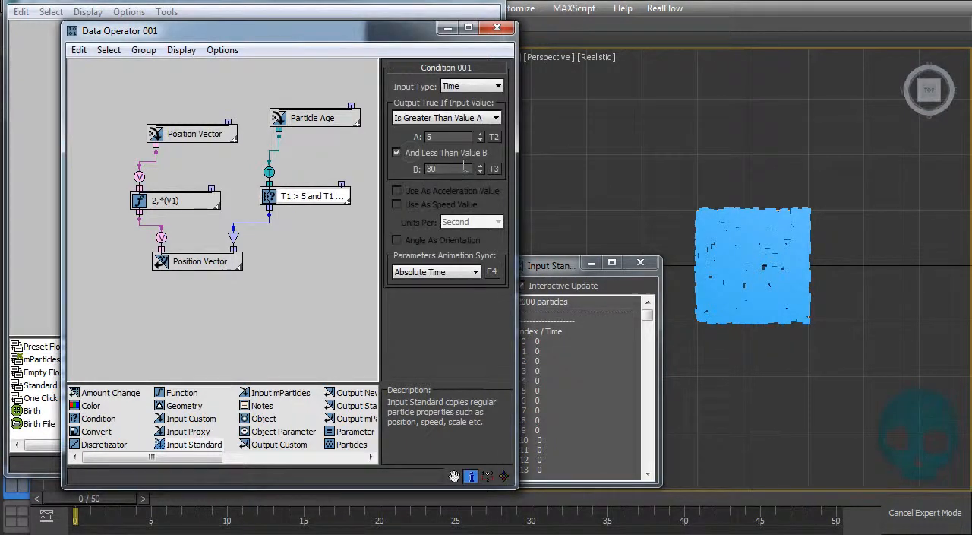
click(448, 168)
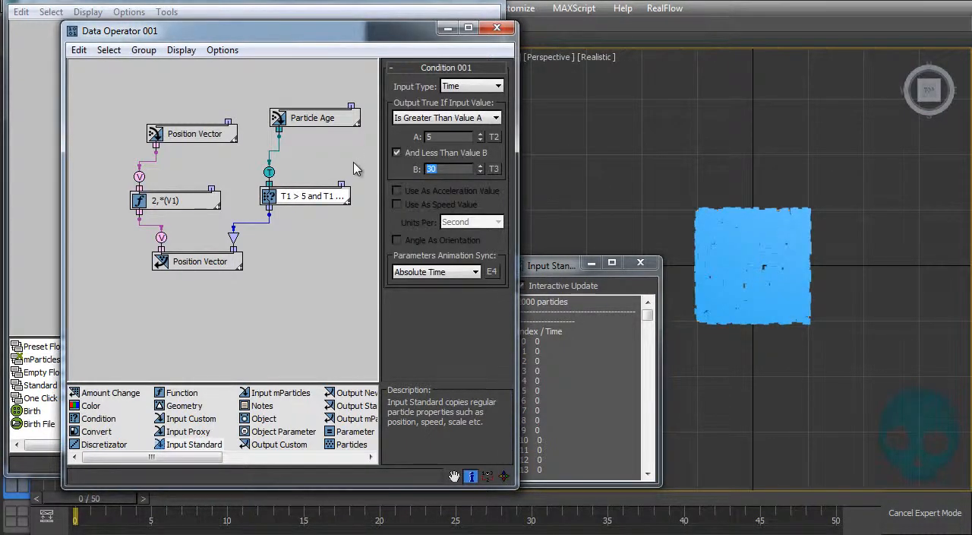
text(7)
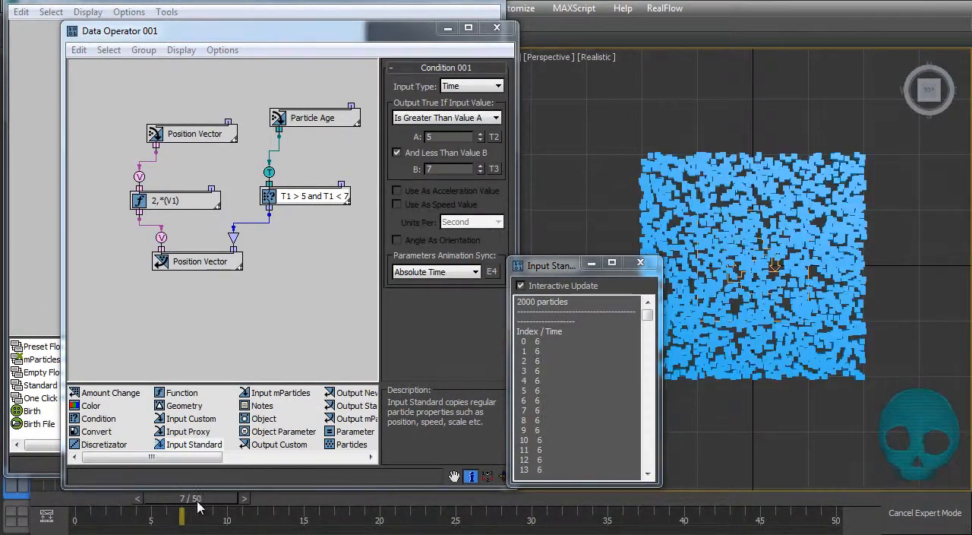
click(137, 496)
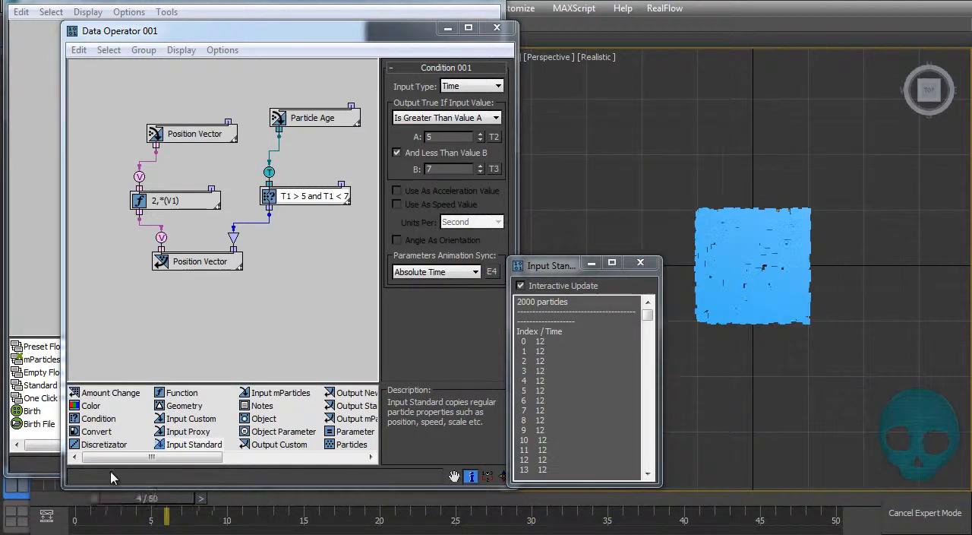
click(215, 499)
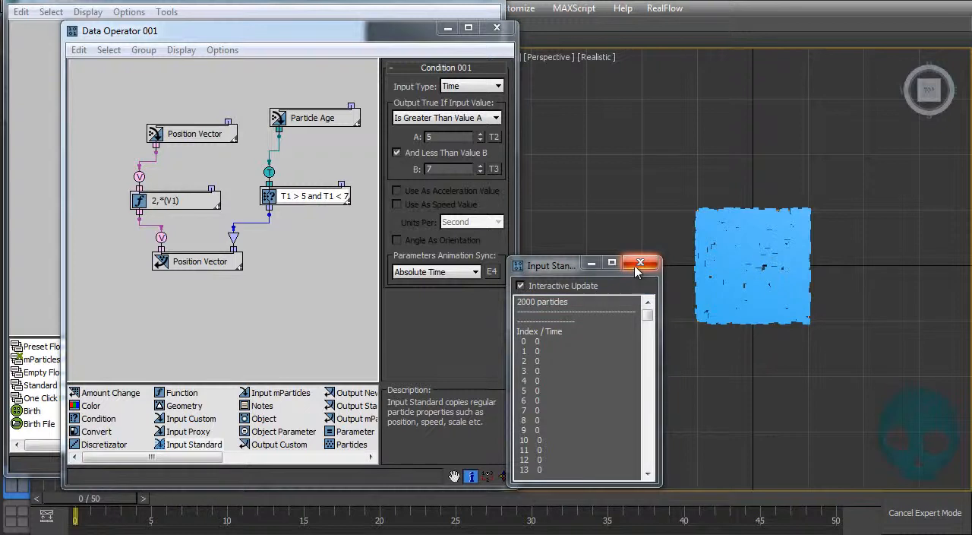
mouse_move(644, 264)
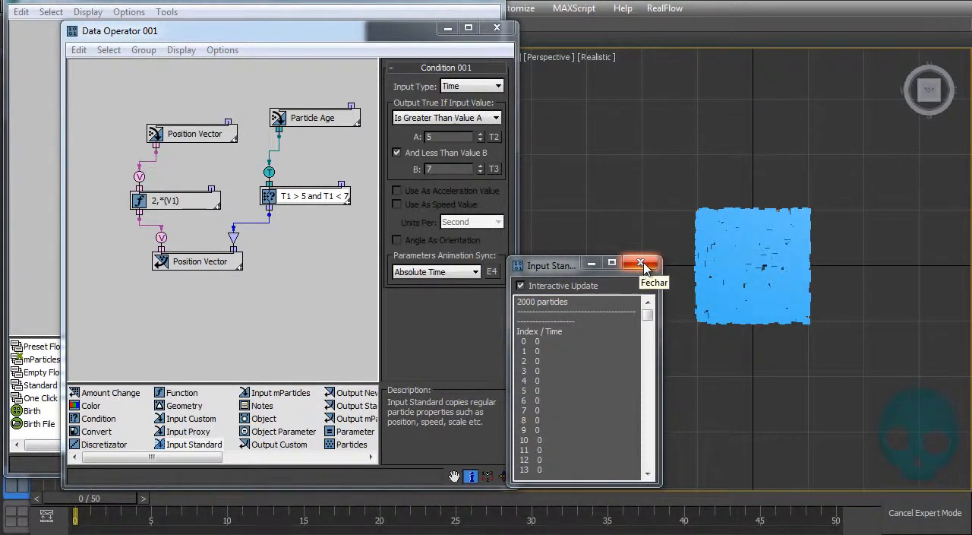
Close Show Data, remove the Condition and set the Input Standard to Position X Component
click(640, 263)
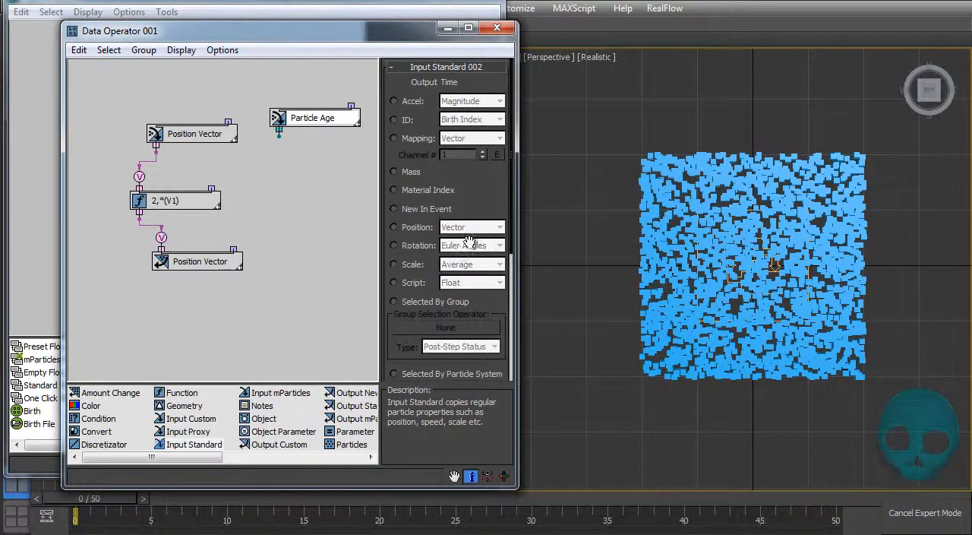
click(495, 227)
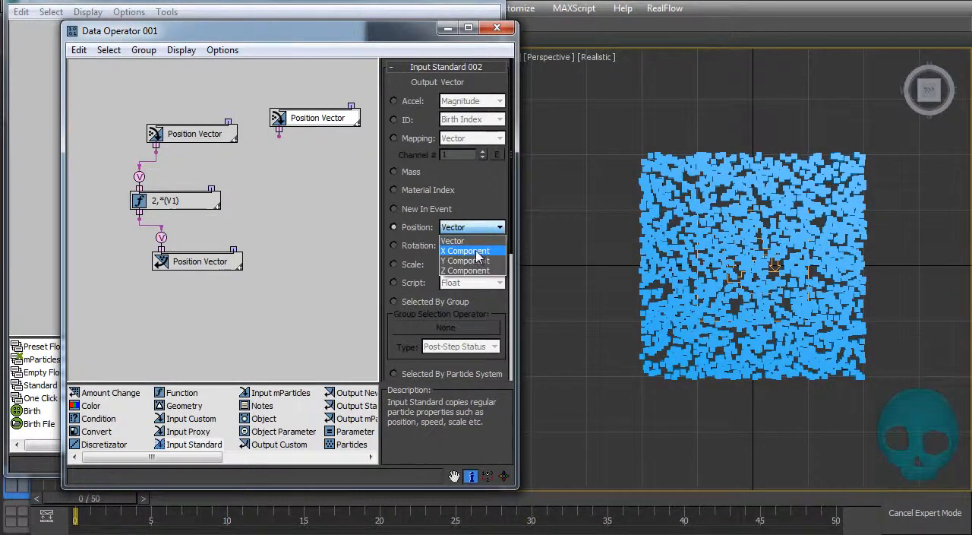
click(466, 250)
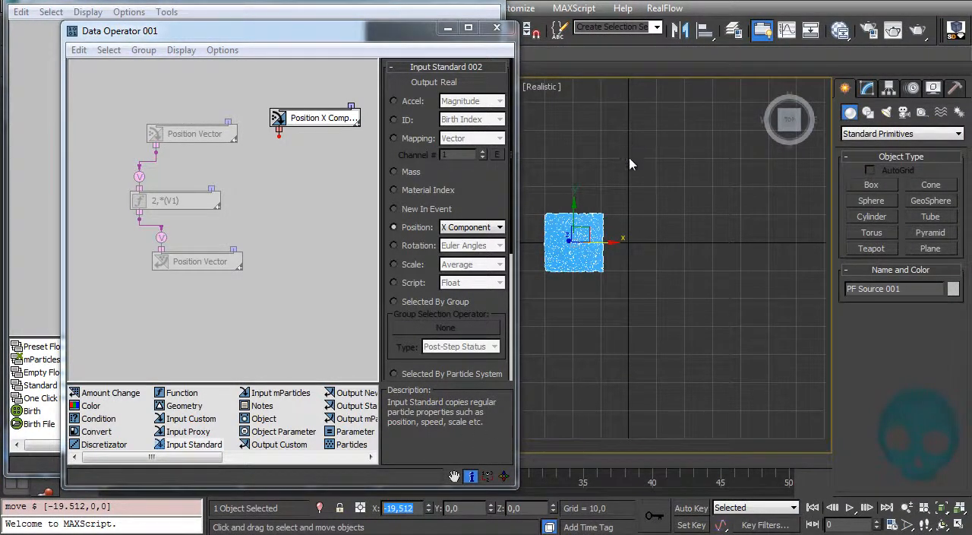
Move the PF Source emitter along X to the positive side and advance to the last frame
drag(574, 240, 641, 240)
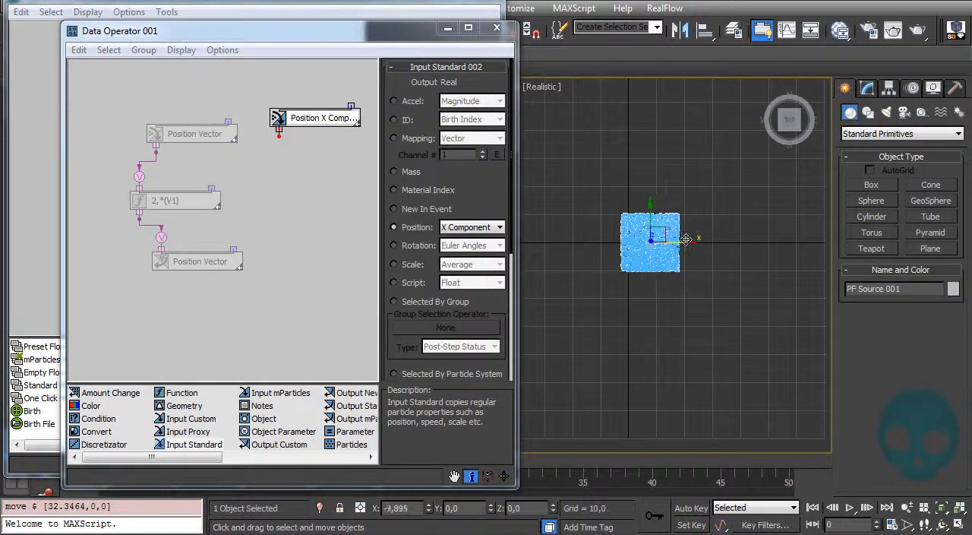
drag(686, 240, 623, 240)
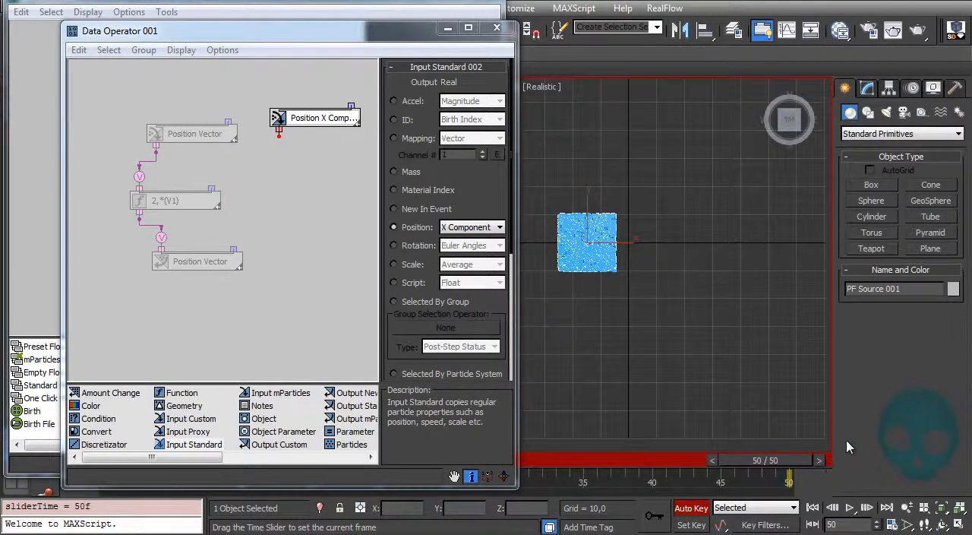
drag(589, 242, 690, 242)
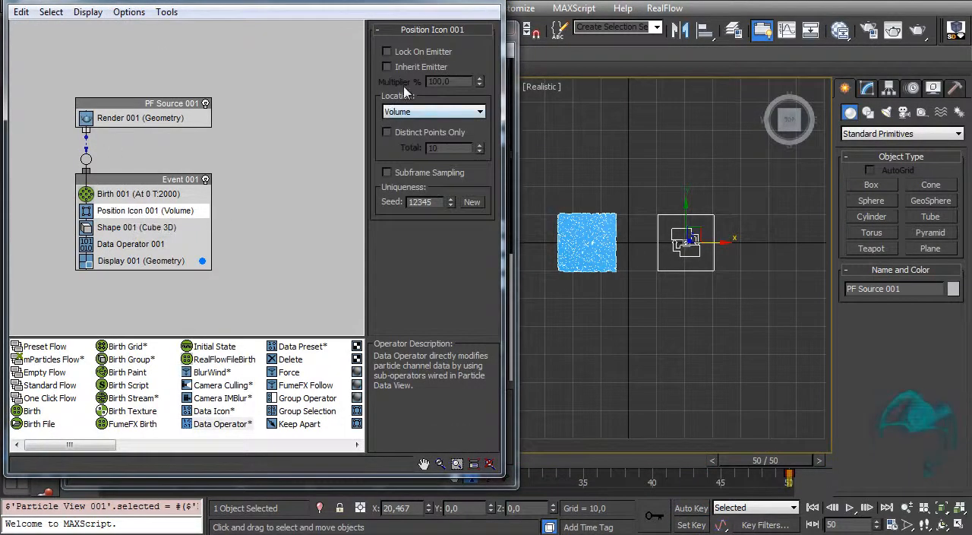
Enable Lock On Emitter in Position Icon 001 and reopen the Data Operator graph
click(386, 52)
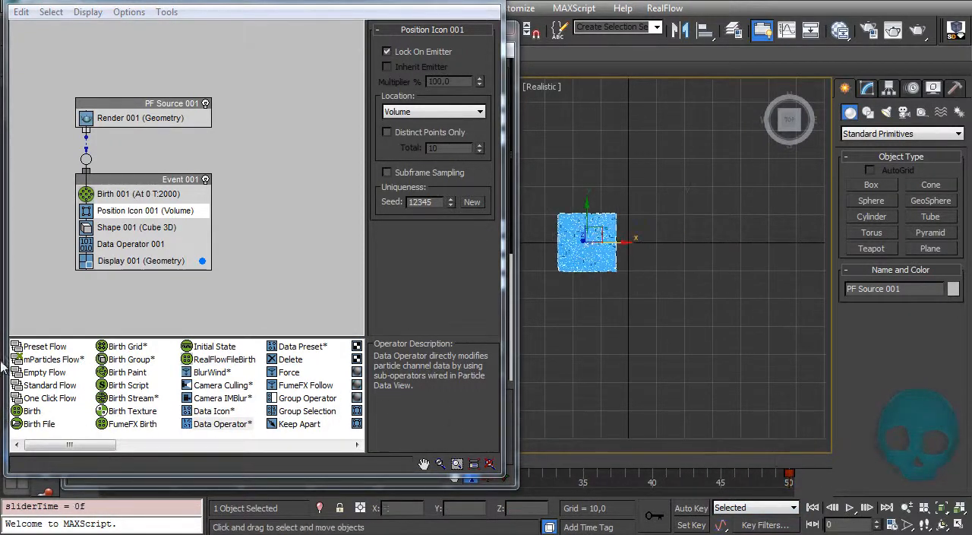
double_click(131, 243)
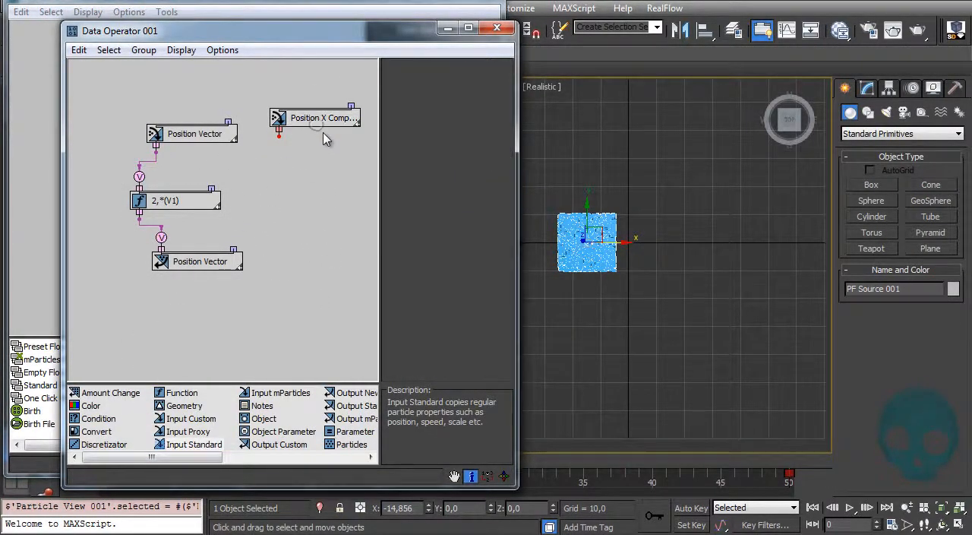
Wire Position X Component into a new Condition passing when R1 is greater than 0
click(319, 118)
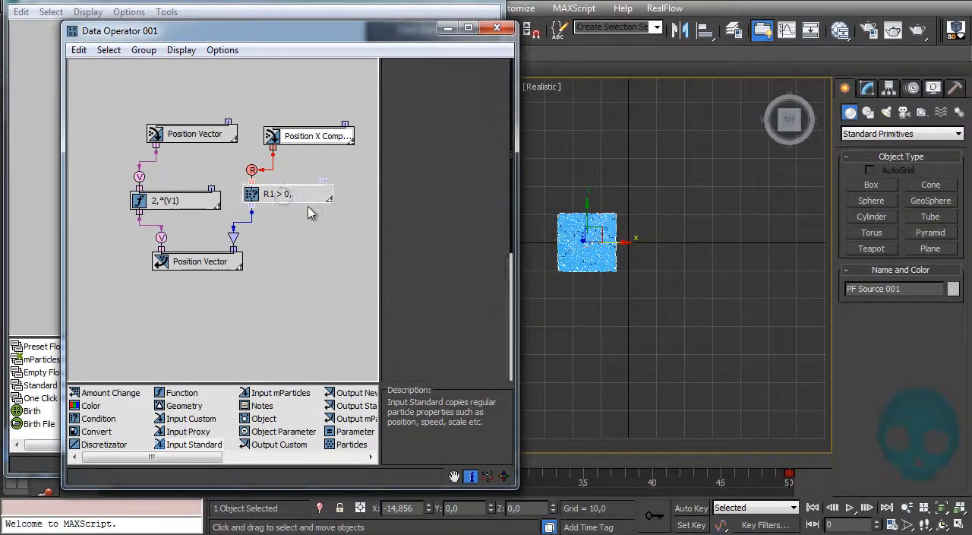
click(287, 195)
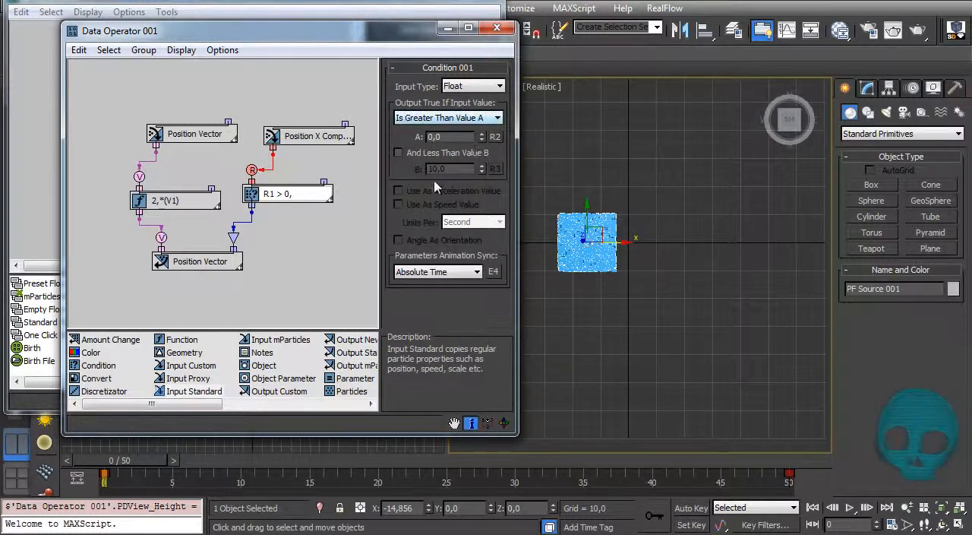
mouse_move(613, 243)
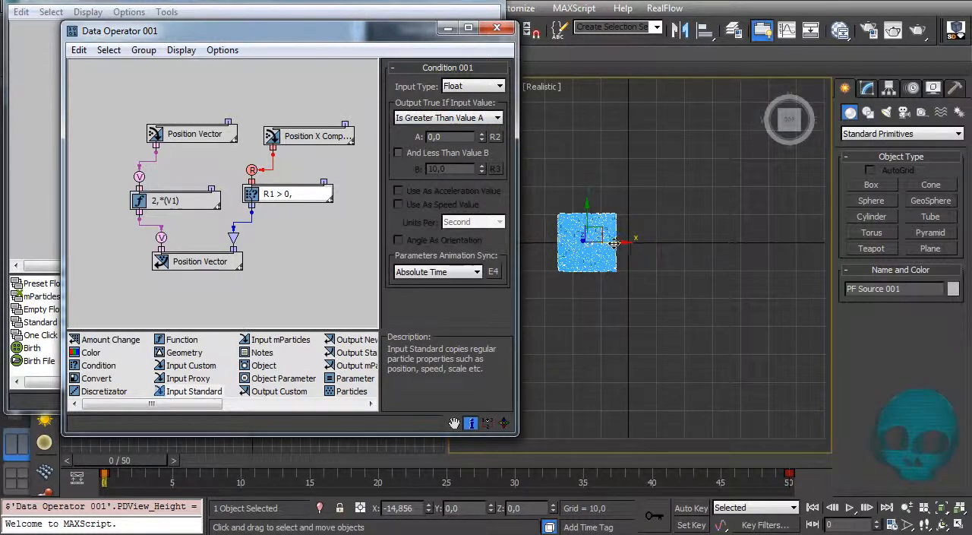
Scrub the time slider between early and late frames to verify only positive-X particles spread outward
drag(103, 474, 130, 474)
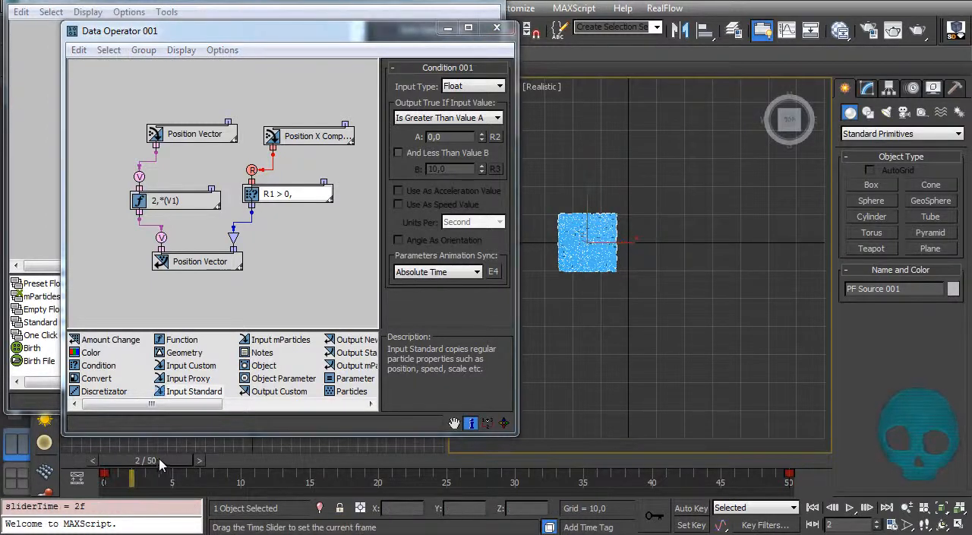
drag(160, 462, 325, 462)
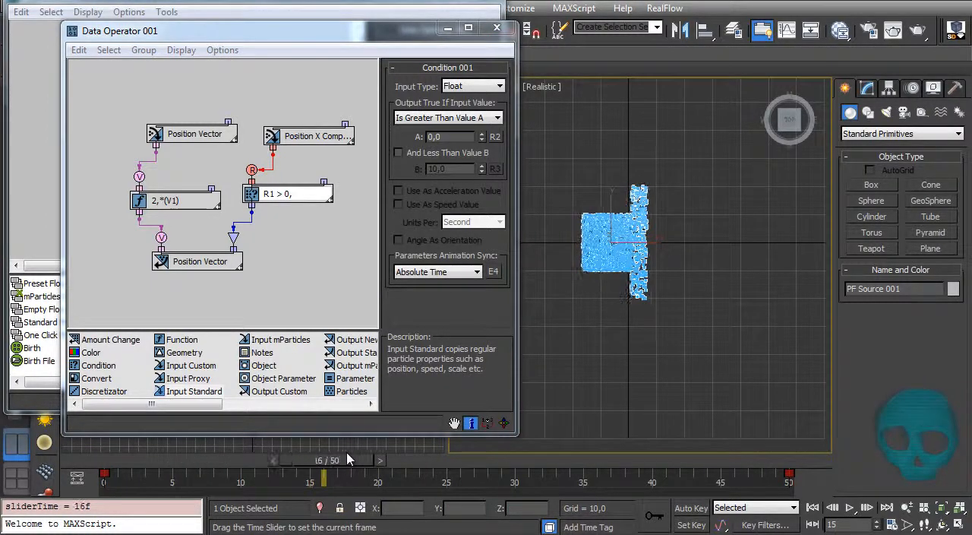
drag(325, 477, 665, 477)
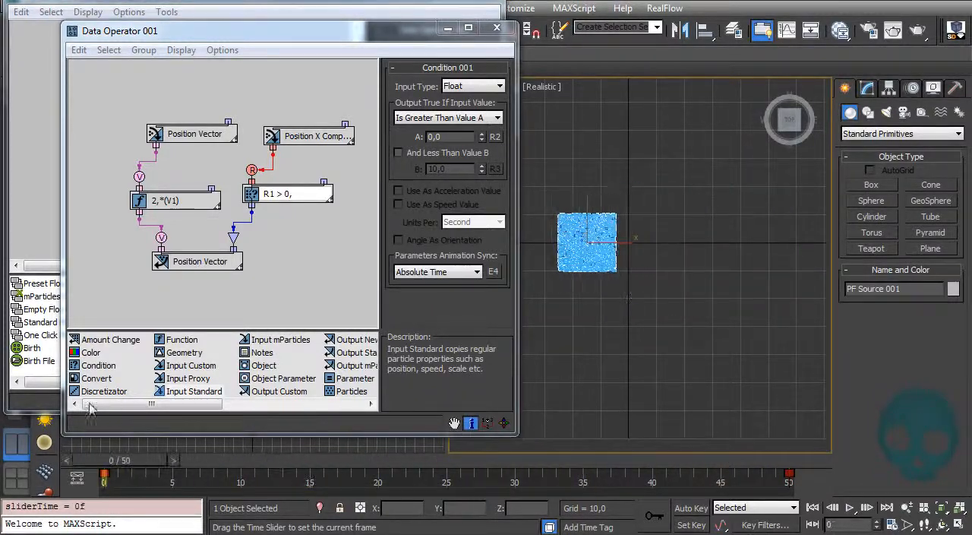
drag(103, 474, 681, 474)
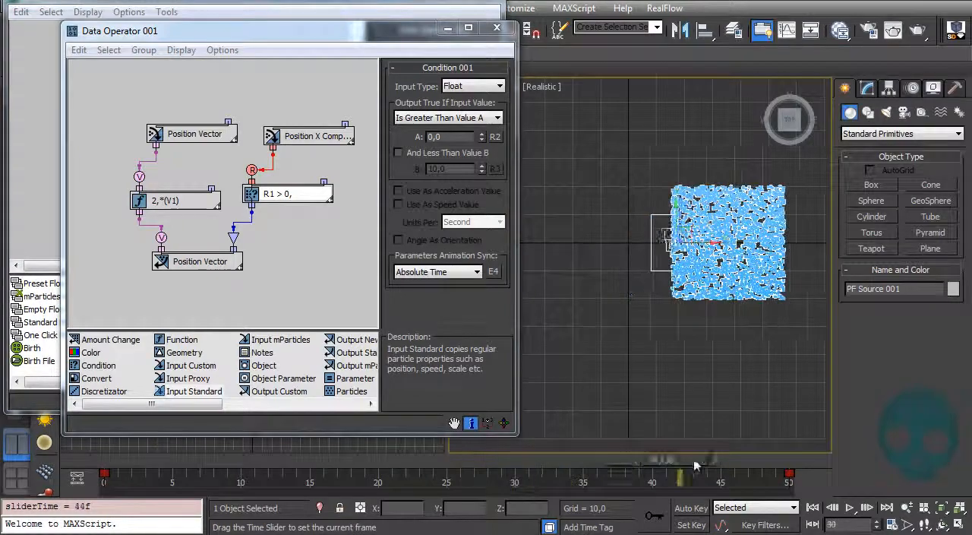